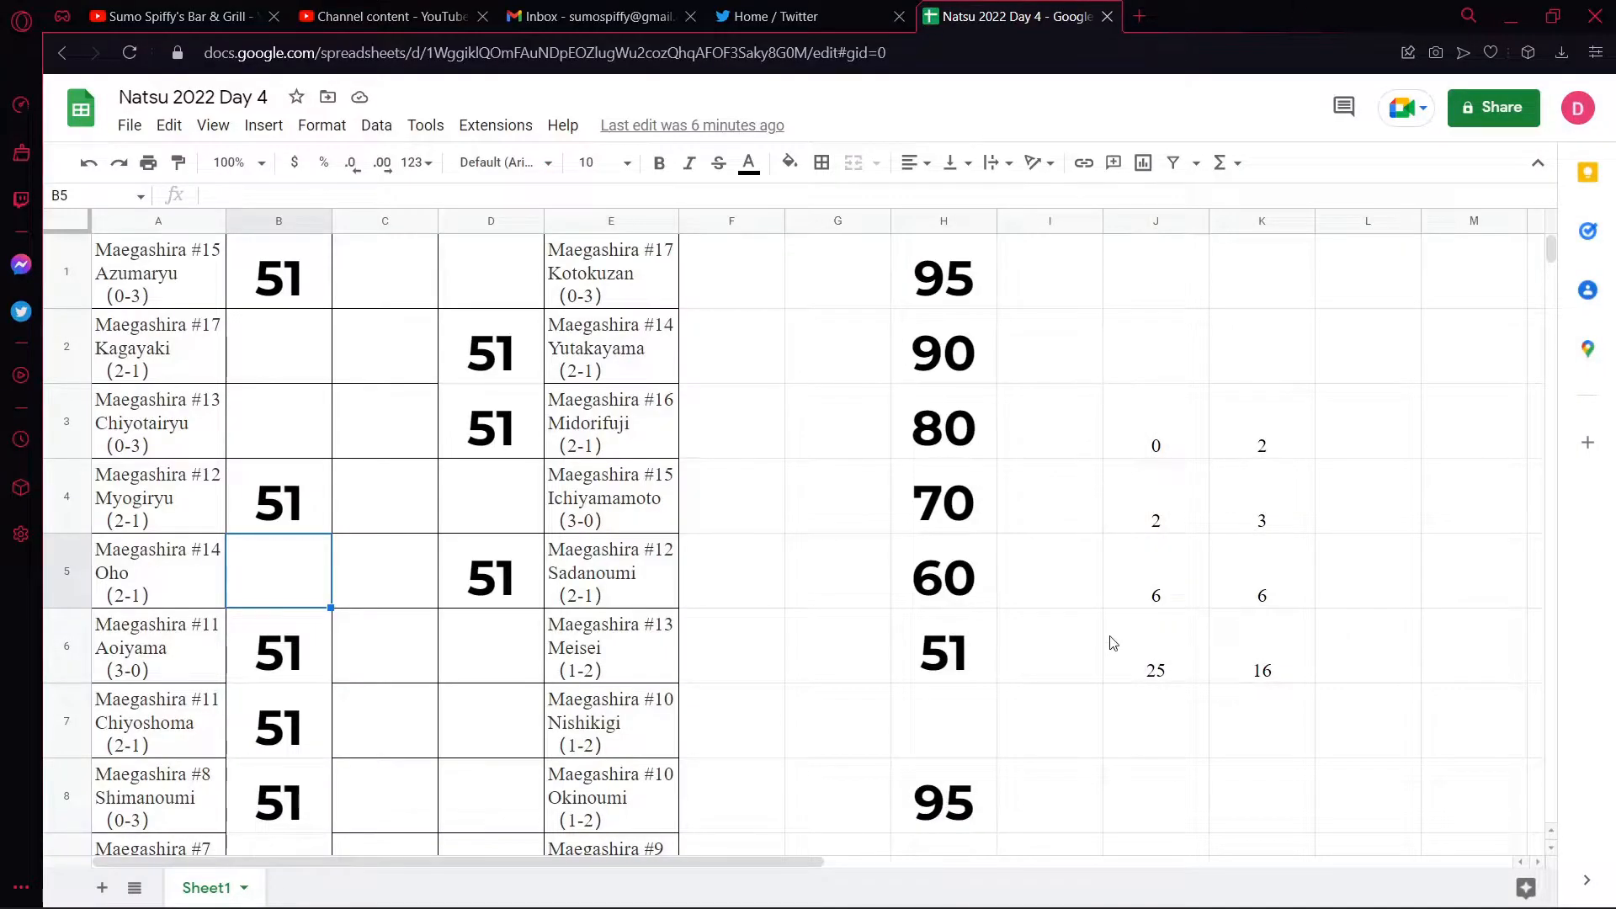
mouse_move(1062, 743)
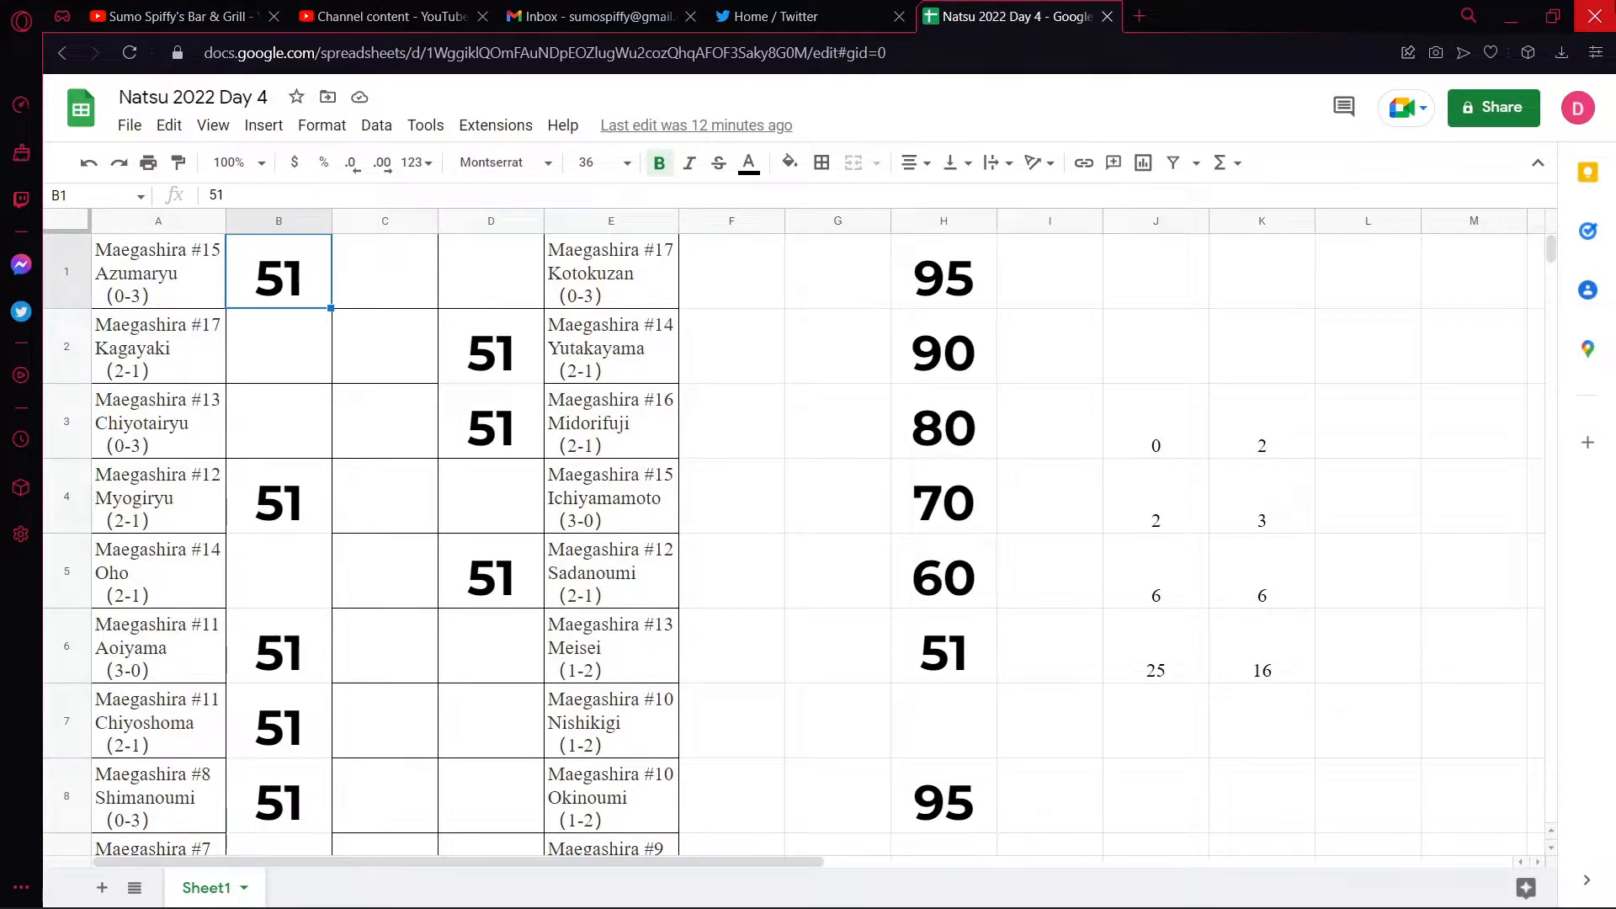
scroll(down, 3)
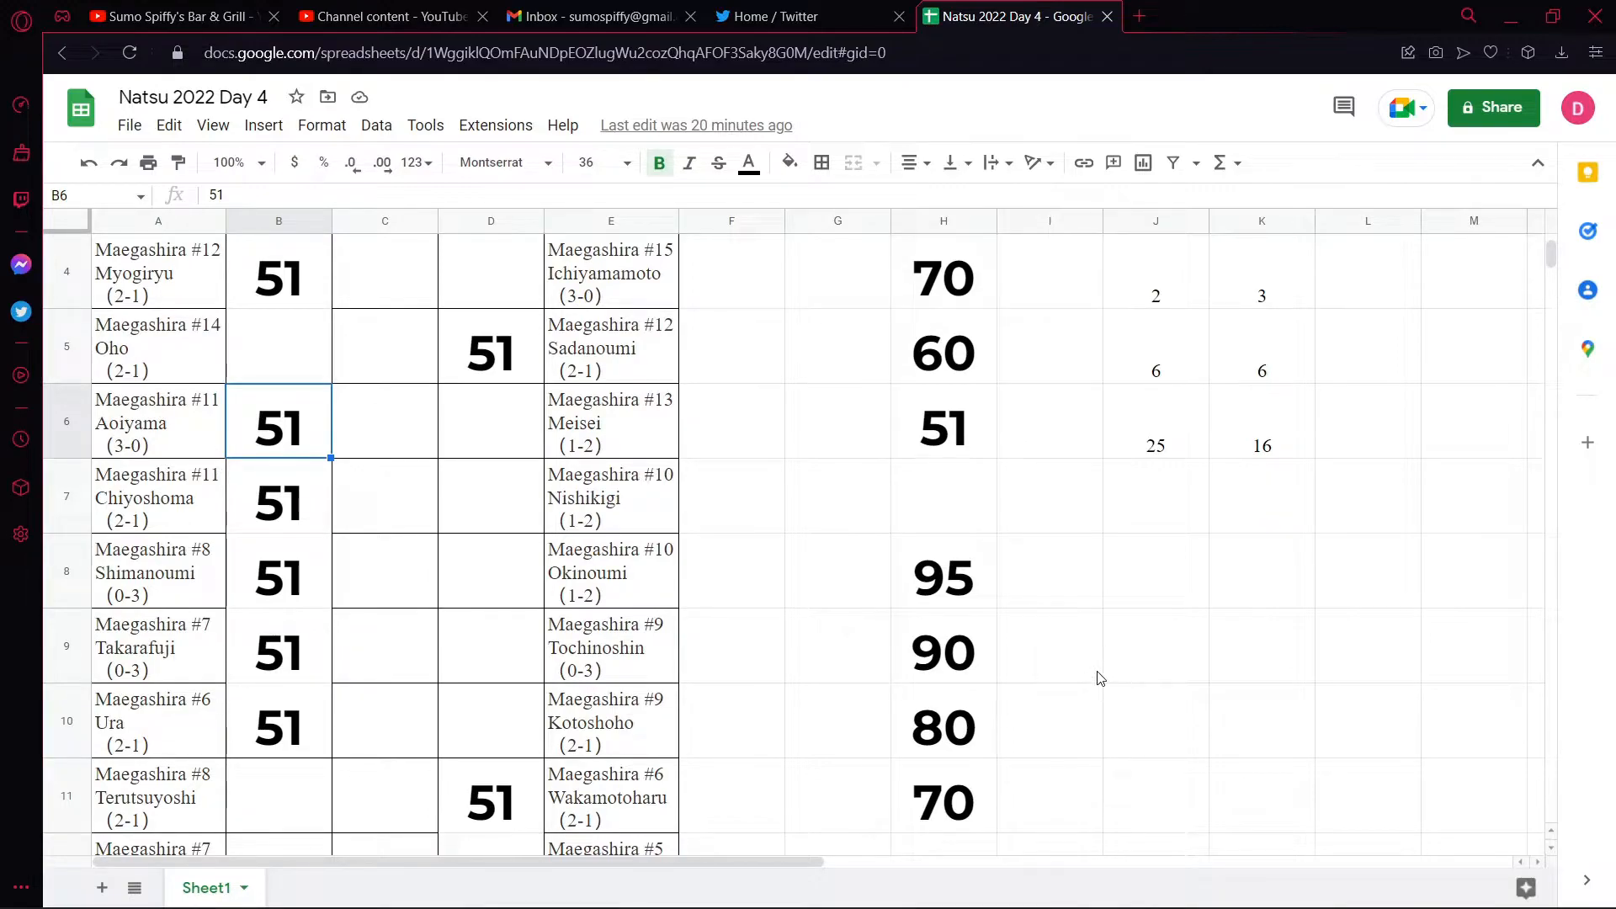
mouse_move(1089, 668)
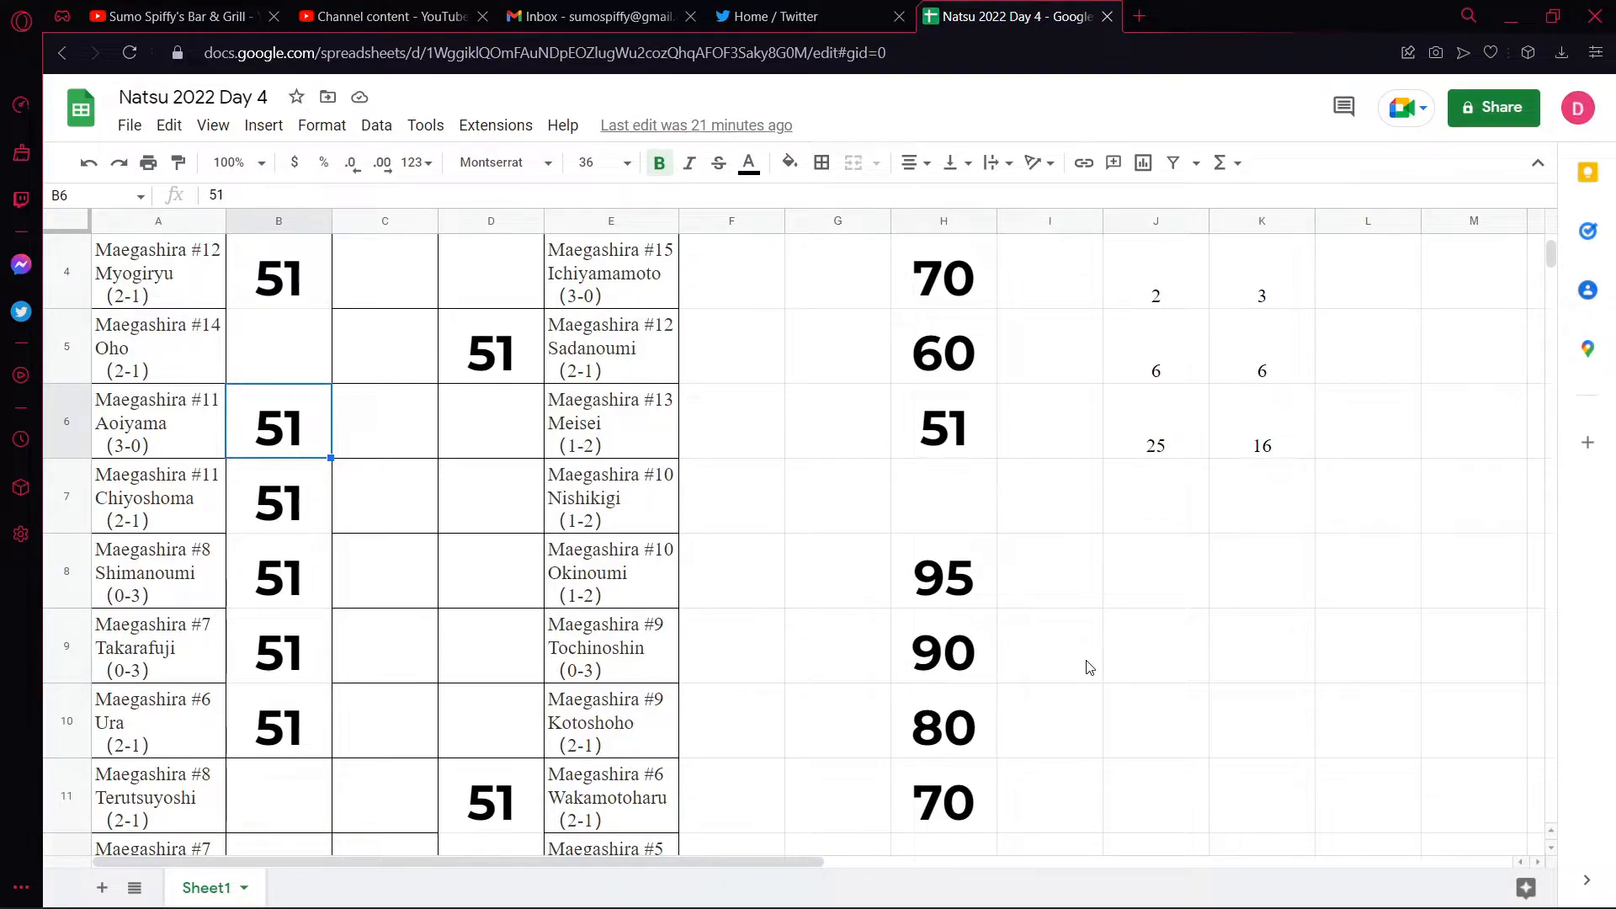
click(384, 421)
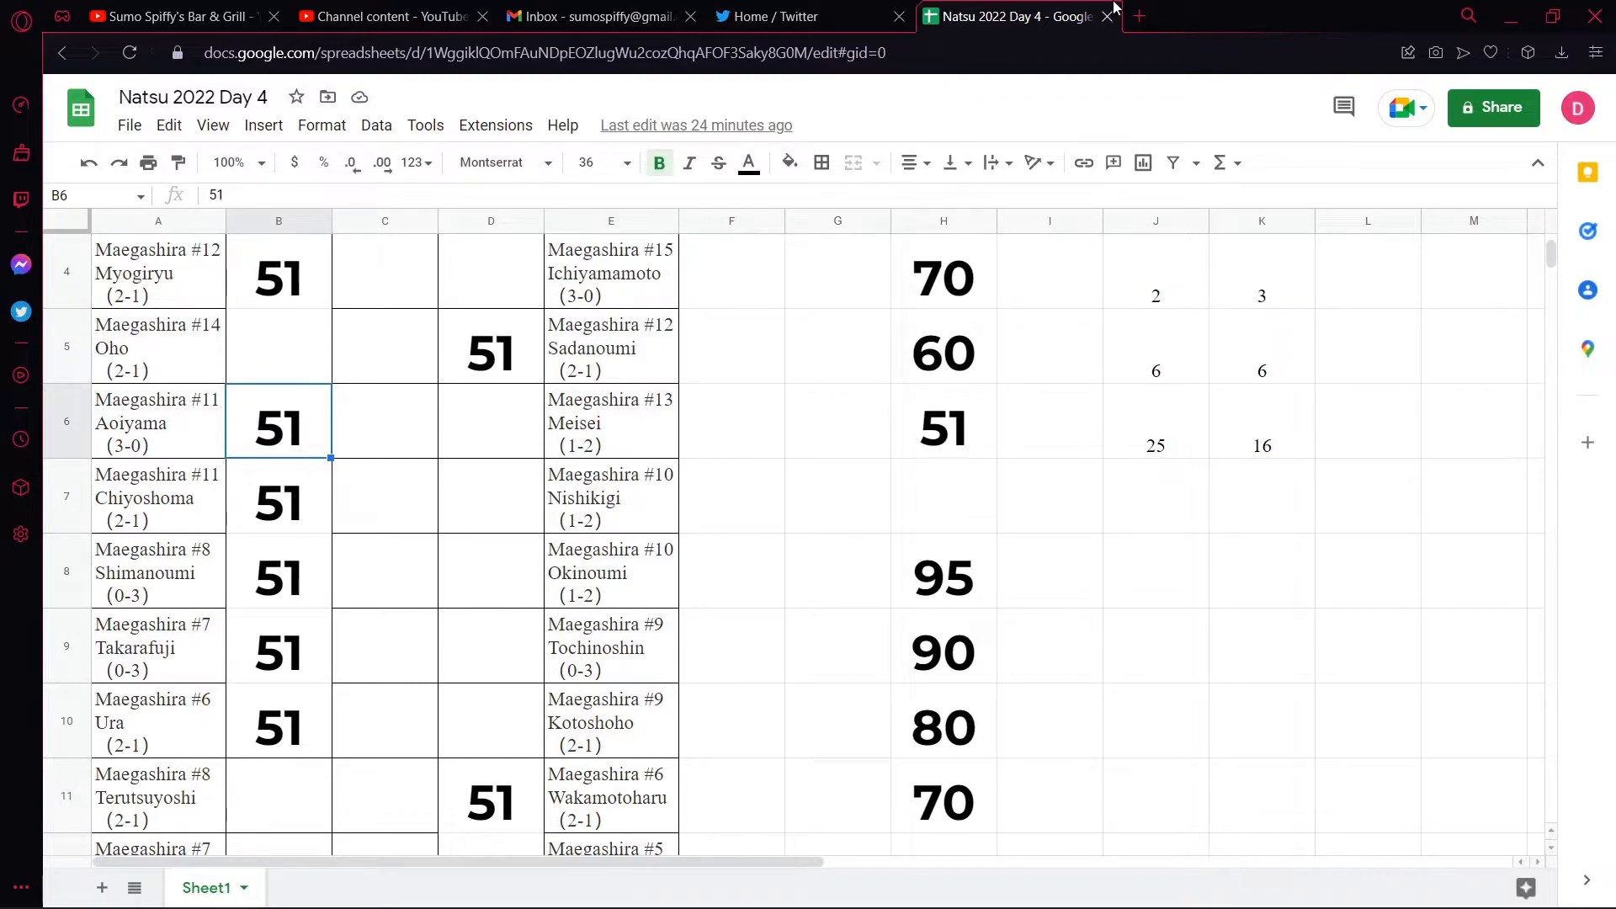
mouse_move(1015, 17)
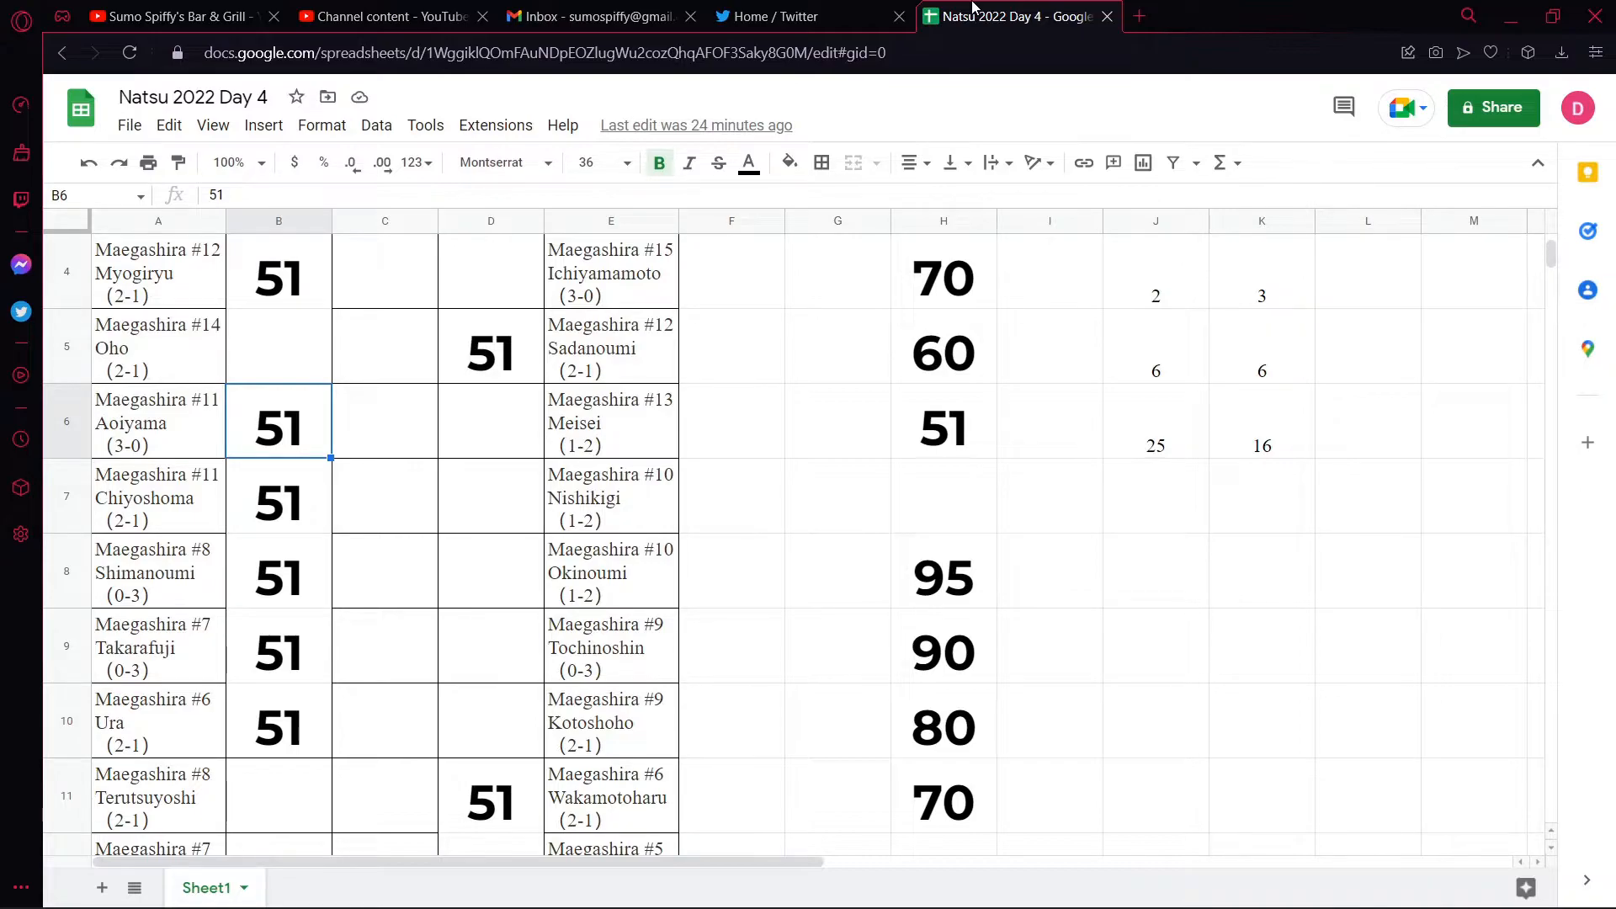
scroll(down, 3)
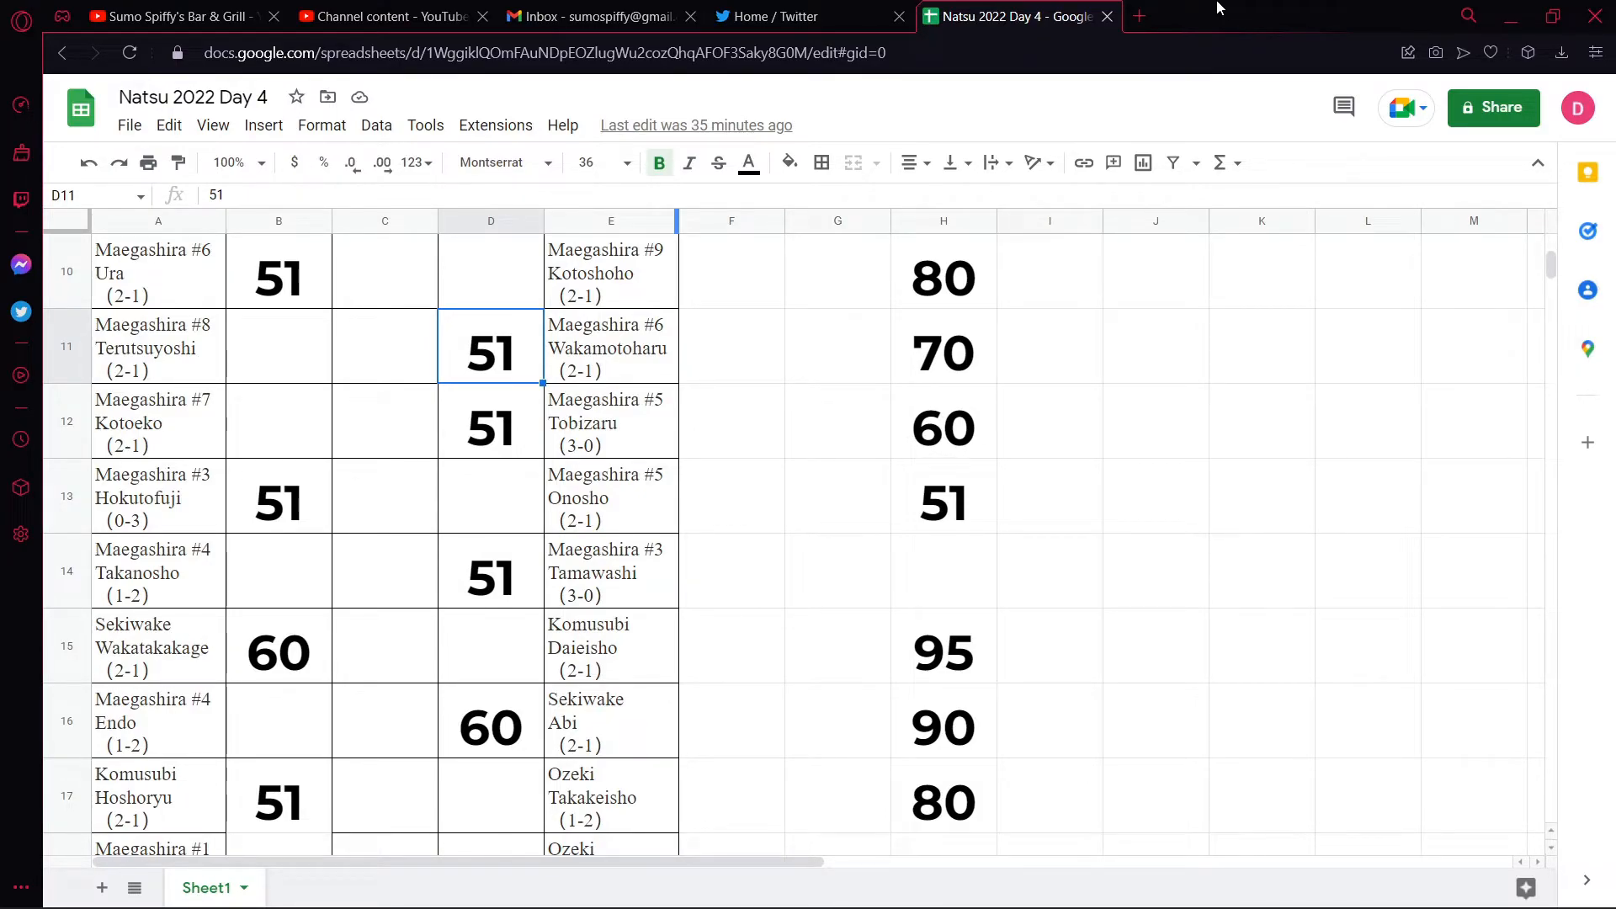
scroll(down, 3)
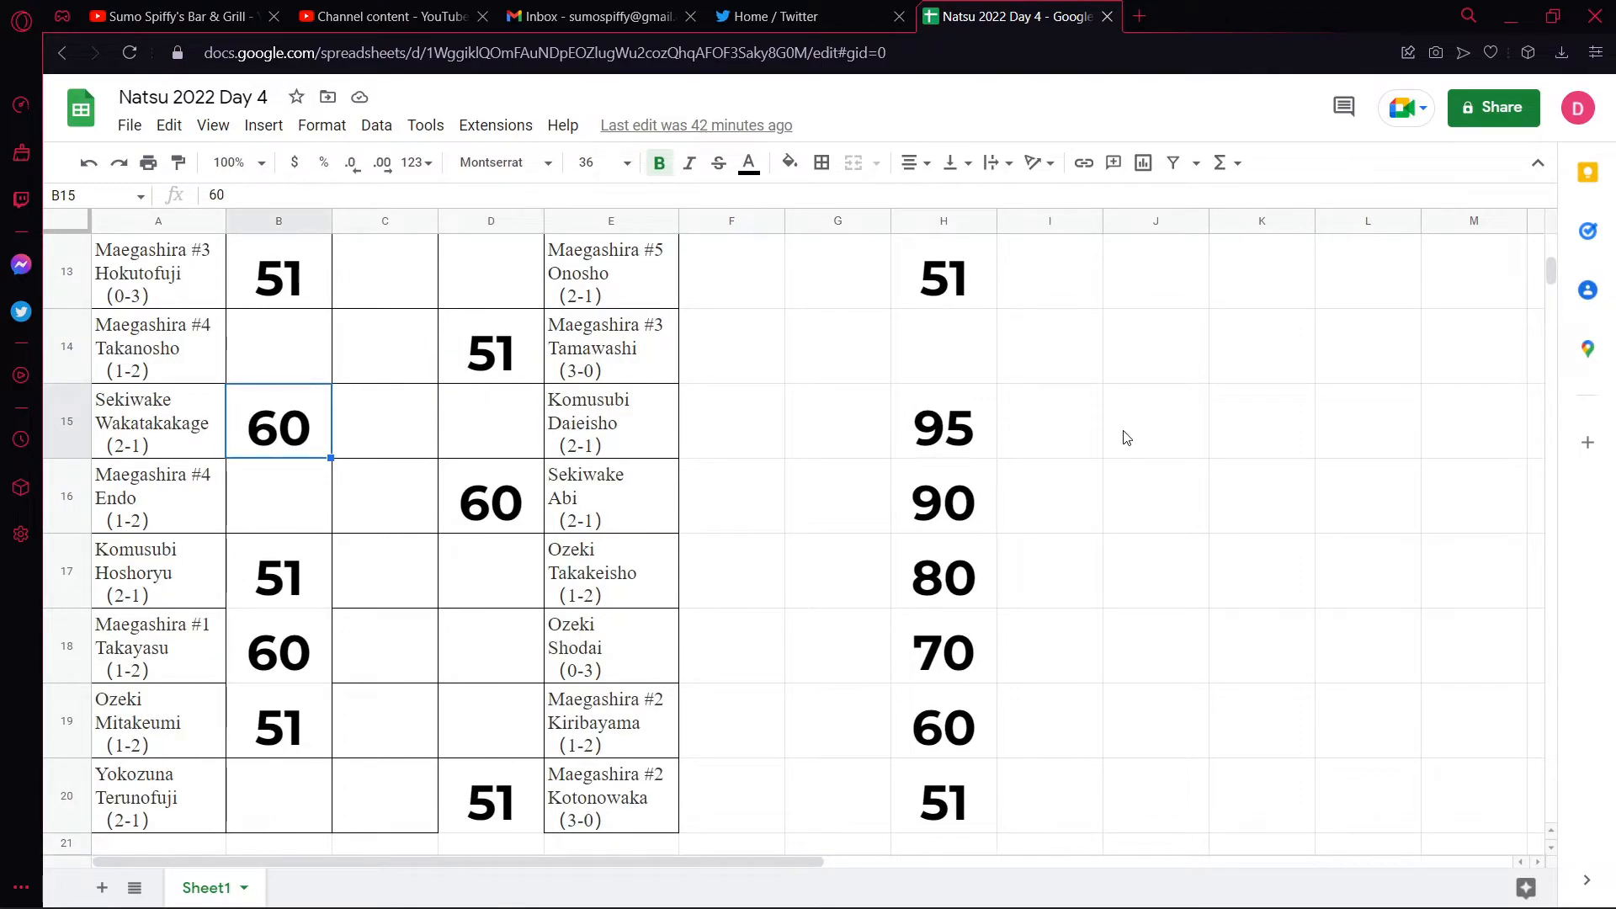